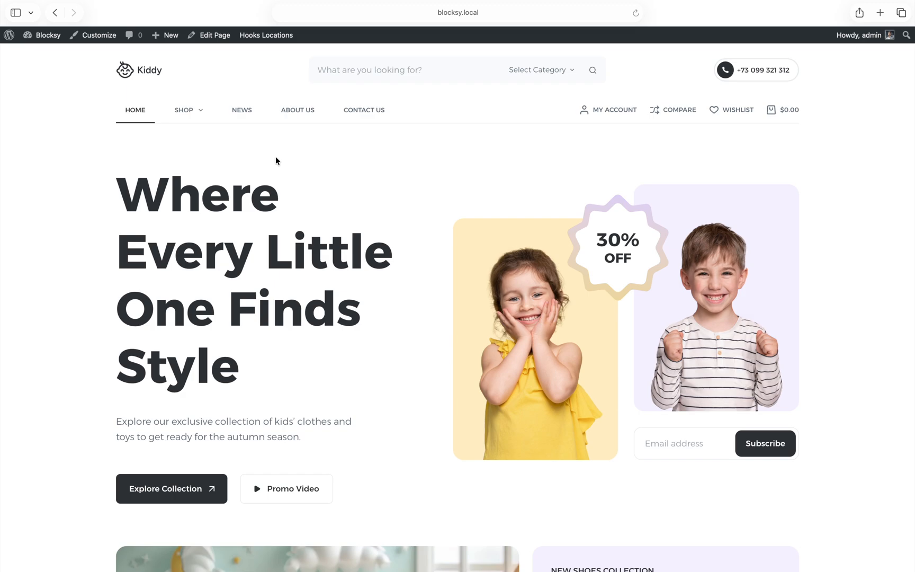
mouse_move(244, 80)
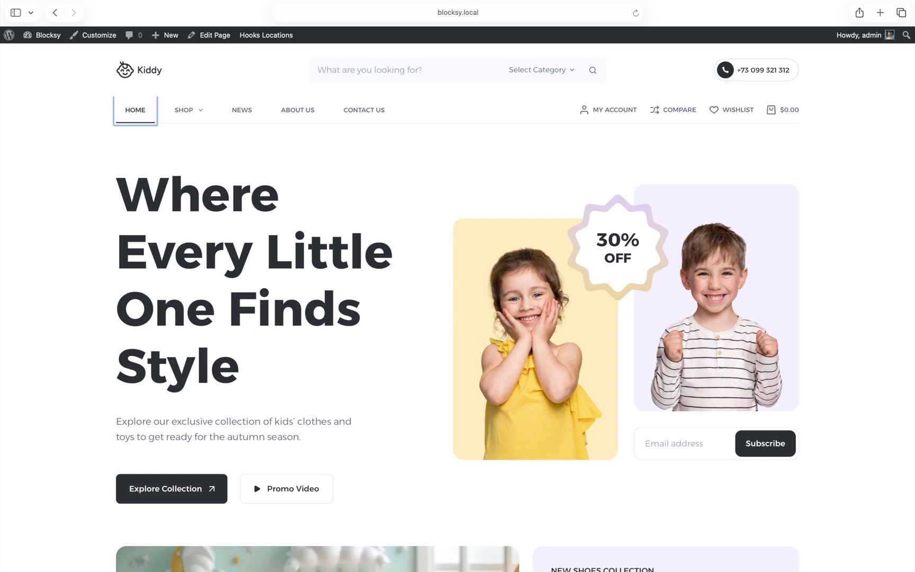
mouse_move(188, 110)
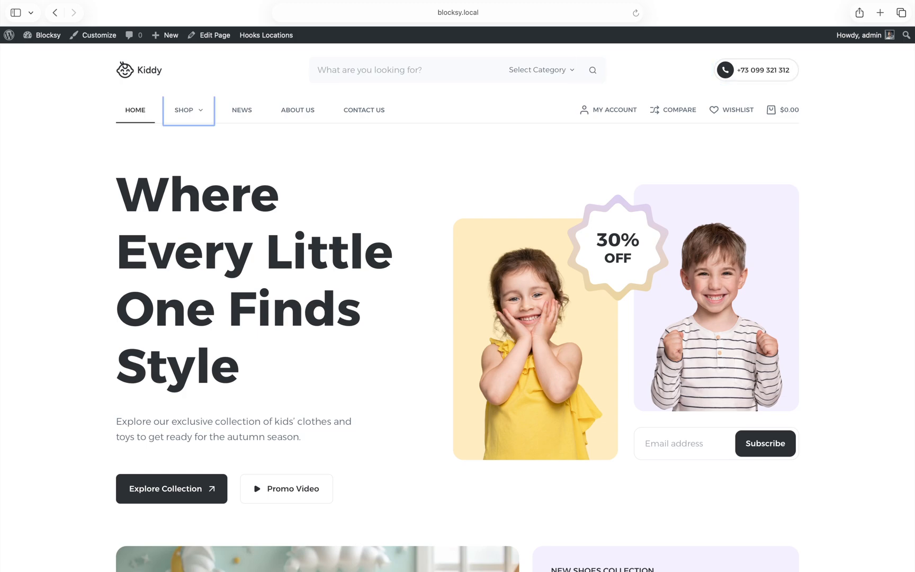
mouse_move(241, 110)
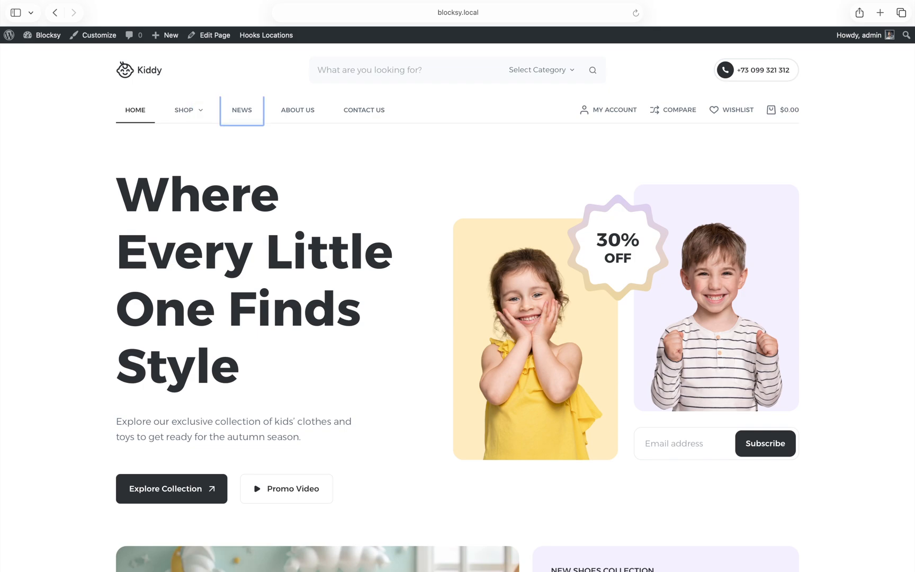
mouse_move(296, 110)
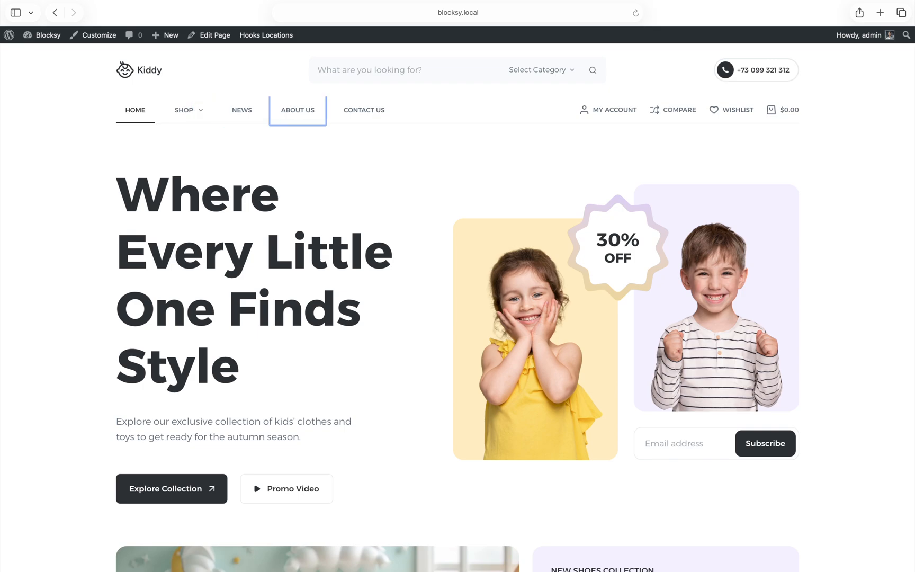
mouse_move(241, 110)
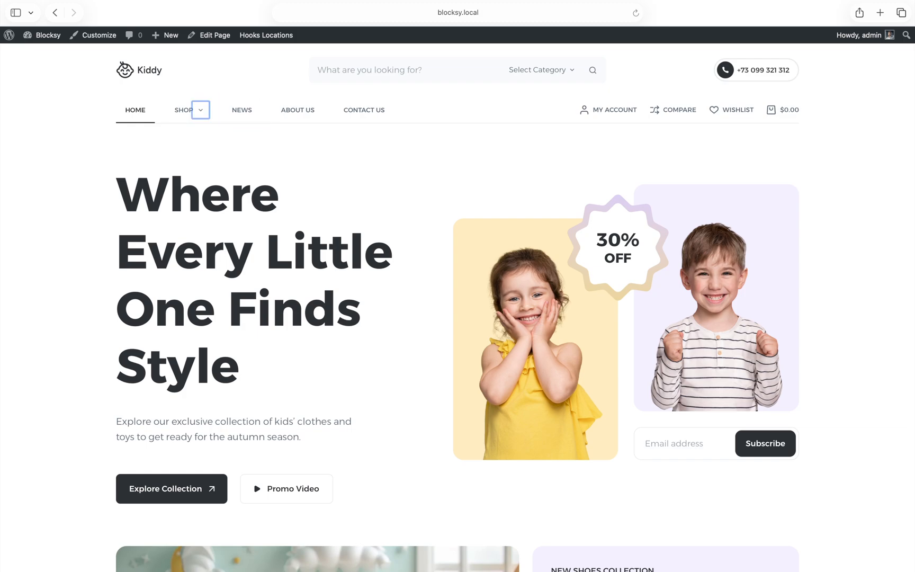
Tick VoiceOver in the Accessibility Shortcuts panel and confirm with Done
left_click(183, 110)
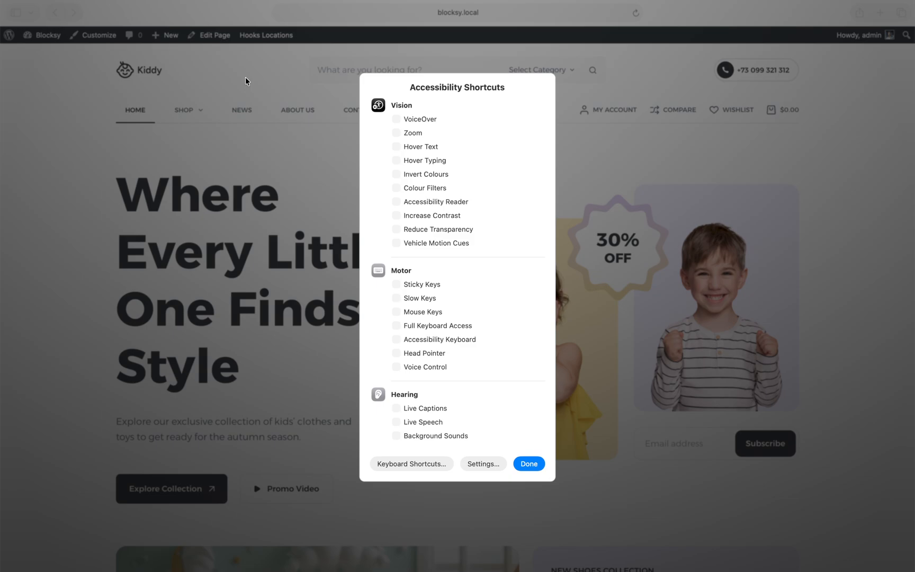
mouse_move(396, 130)
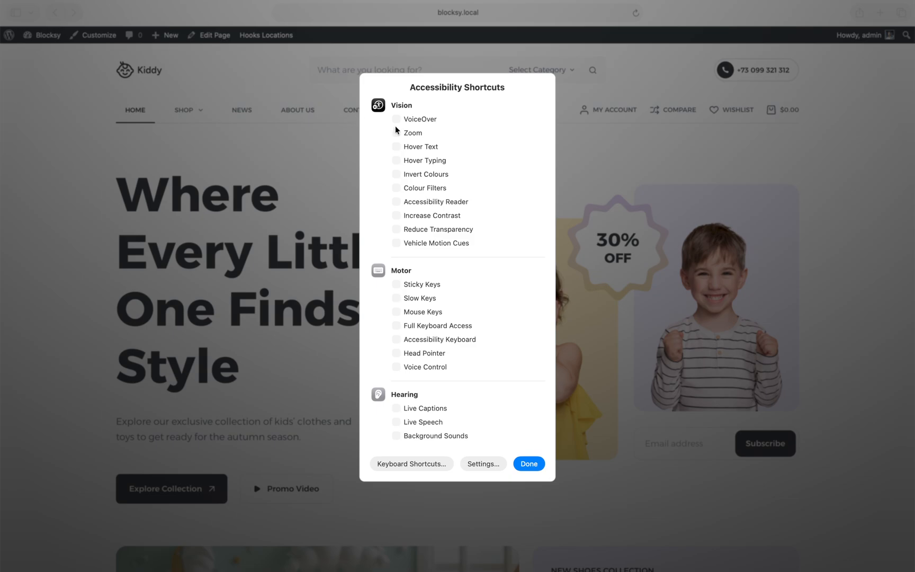
left_click(397, 118)
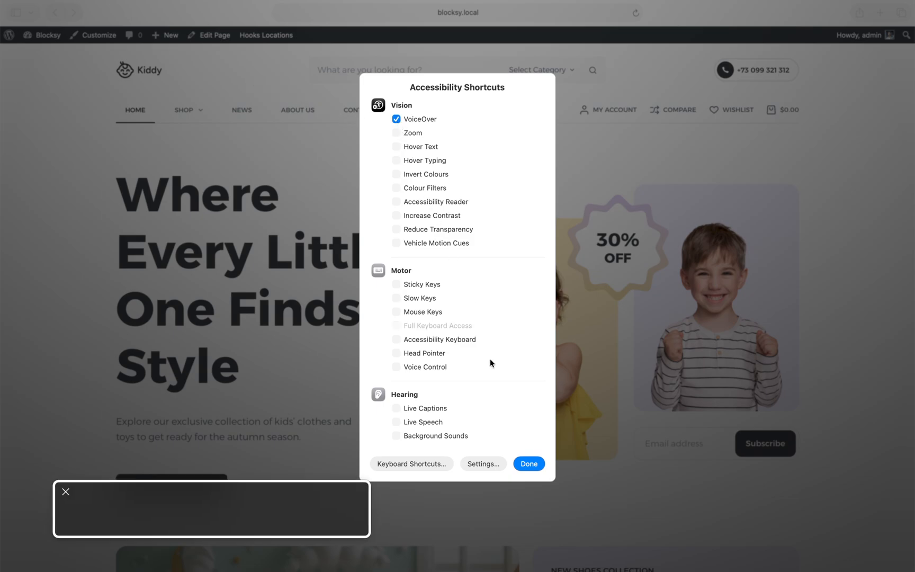
left_click(528, 464)
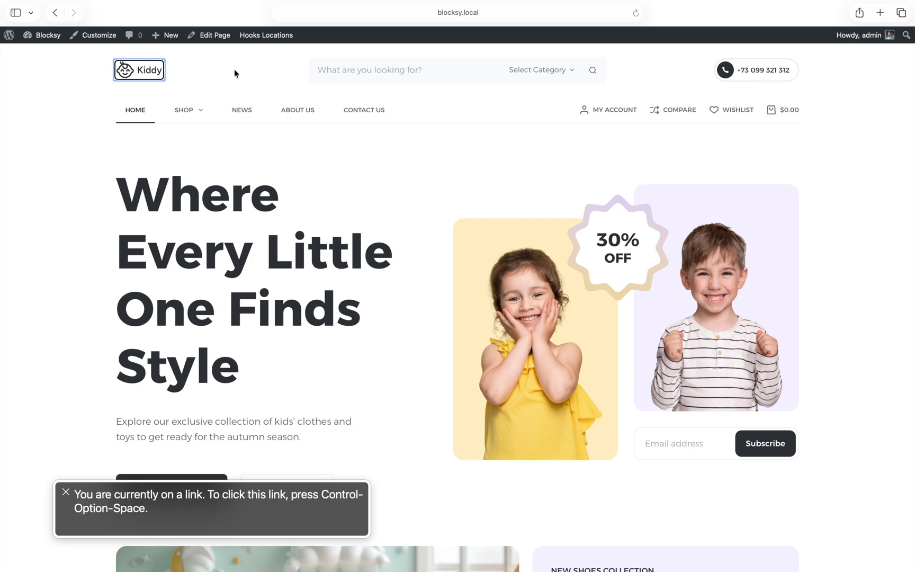
Move VoiceOver through the logo, category picker, Shop submenu and Contact Us link, then reopen Accessibility Shortcuts
left_click(404, 70)
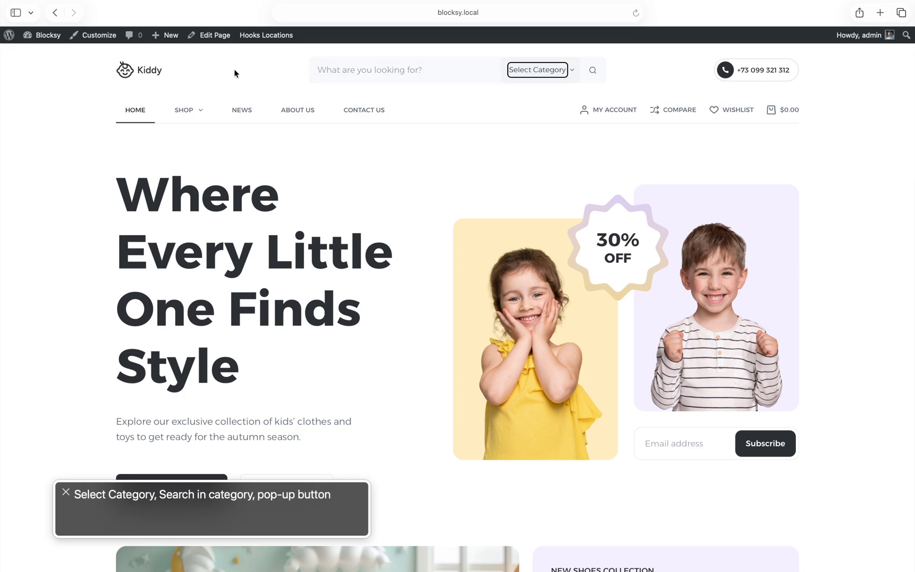
left_click(591, 70)
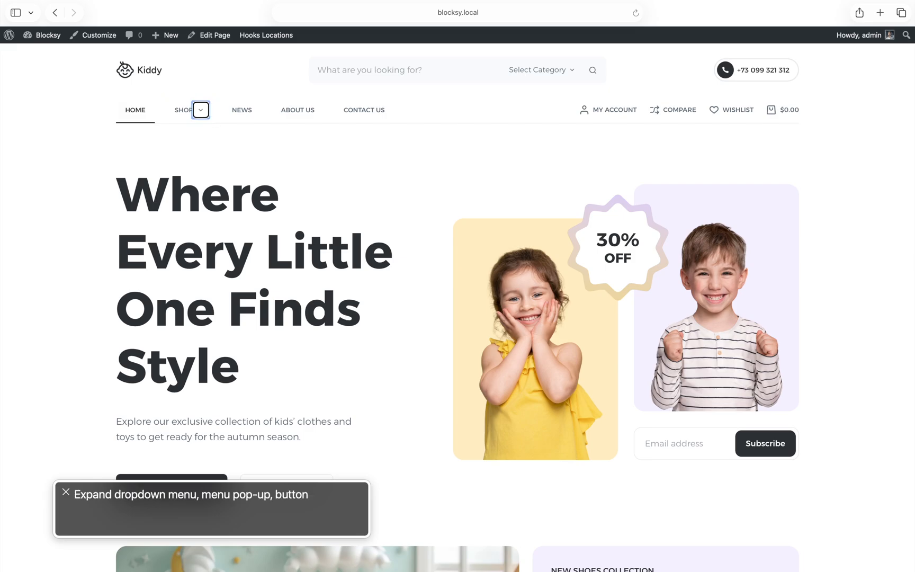
mouse_move(235, 73)
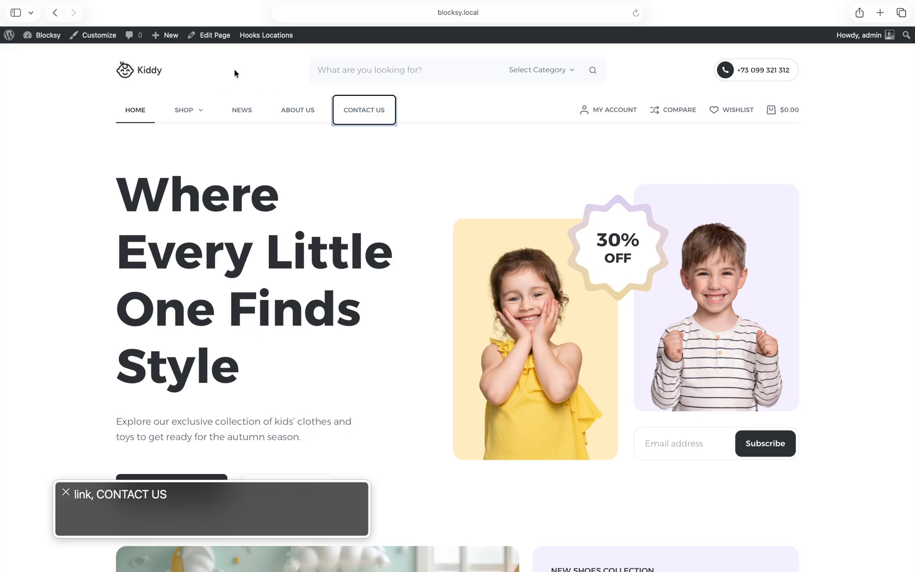
left_click(613, 110)
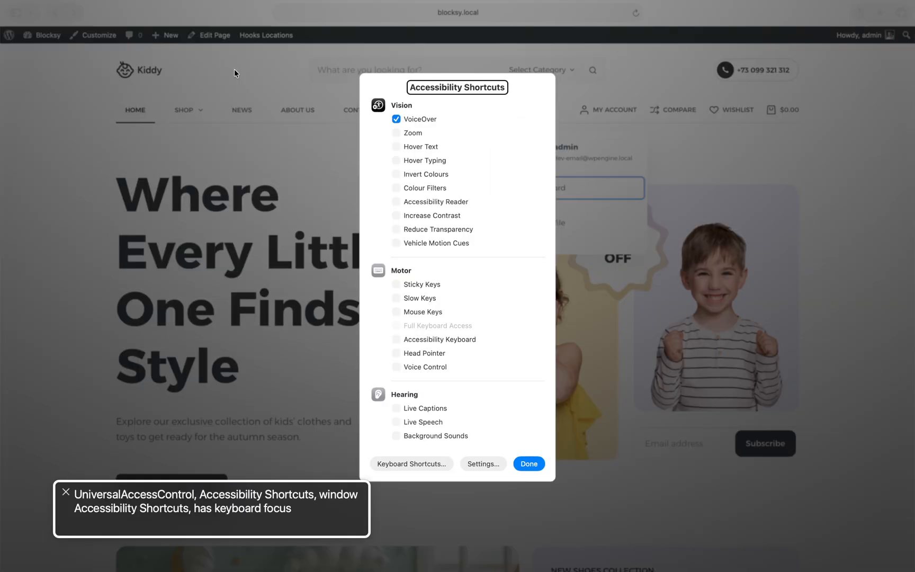
Untick VoiceOver, dismiss the shortcuts panel, and bring up Safari's Web Inspector on the Kiddy homepage
left_click(396, 118)
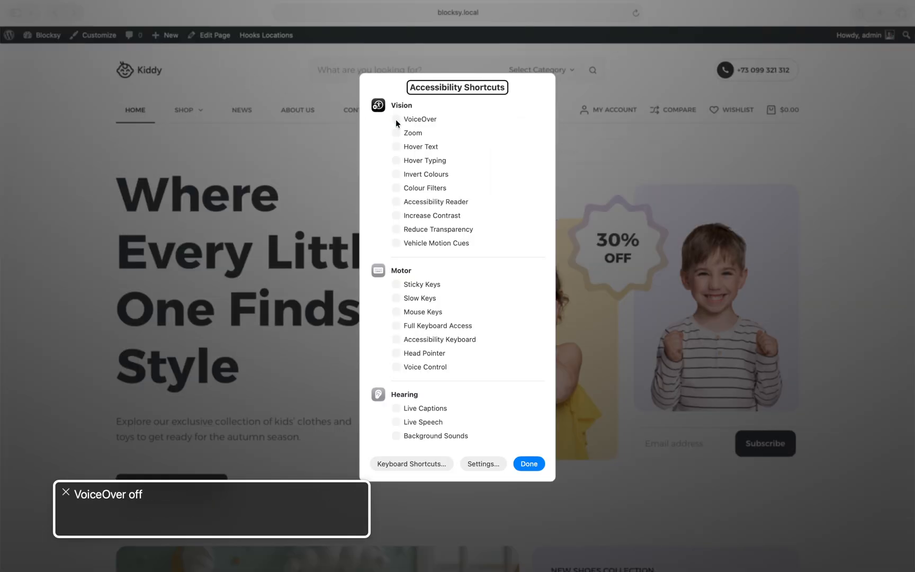
left_click(528, 463)
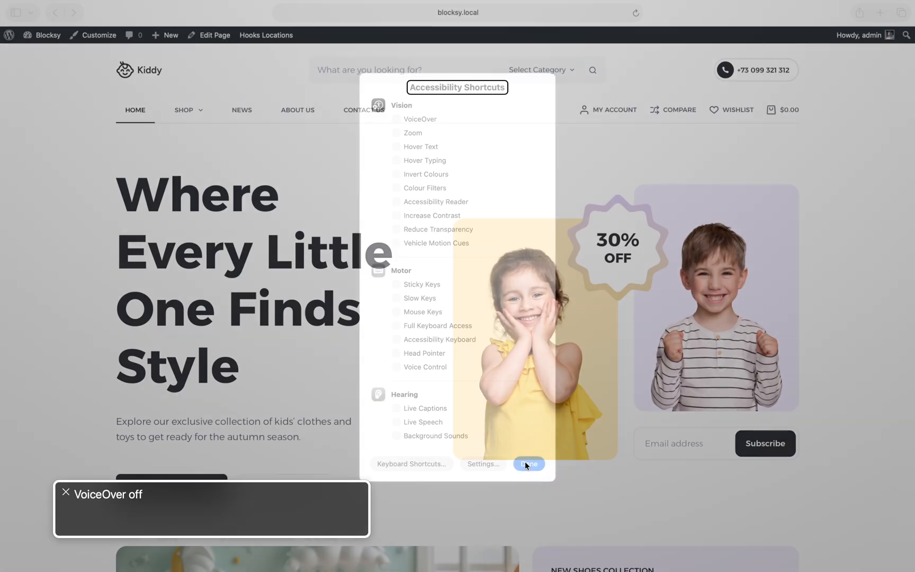
left_click(529, 463)
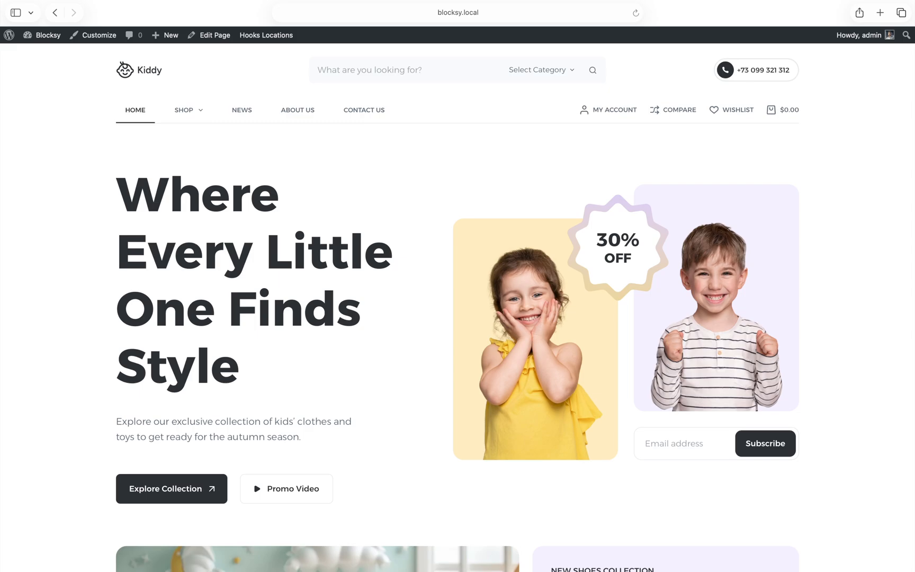
mouse_move(525, 465)
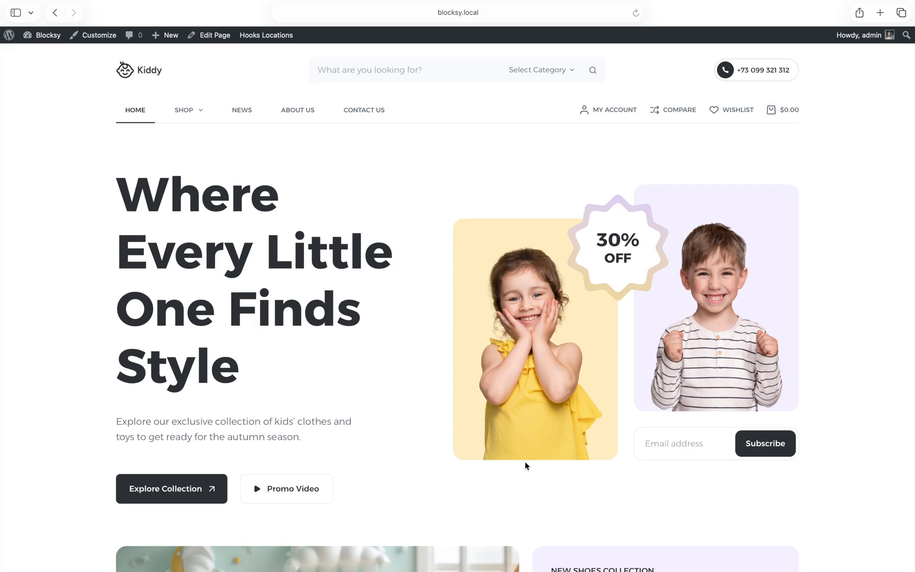
key("F12")
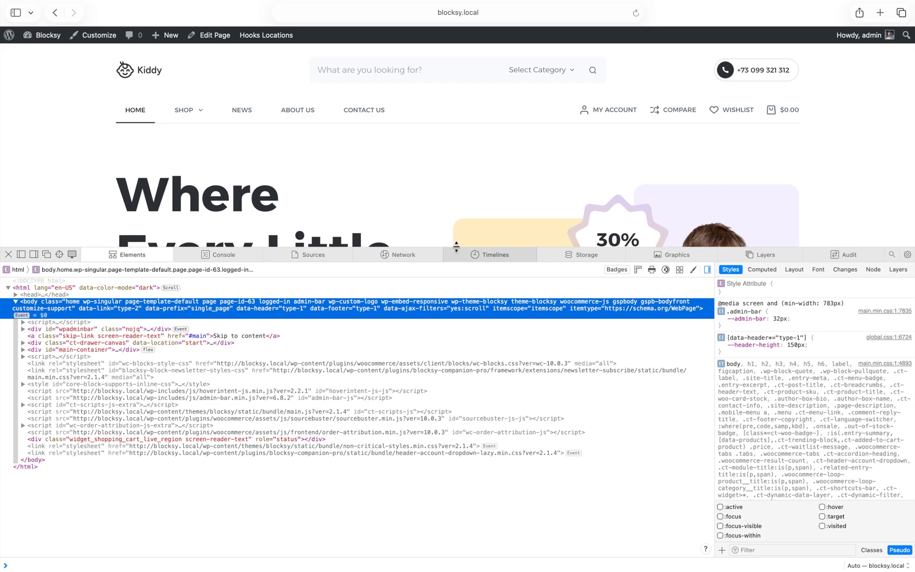
mouse_move(418, 259)
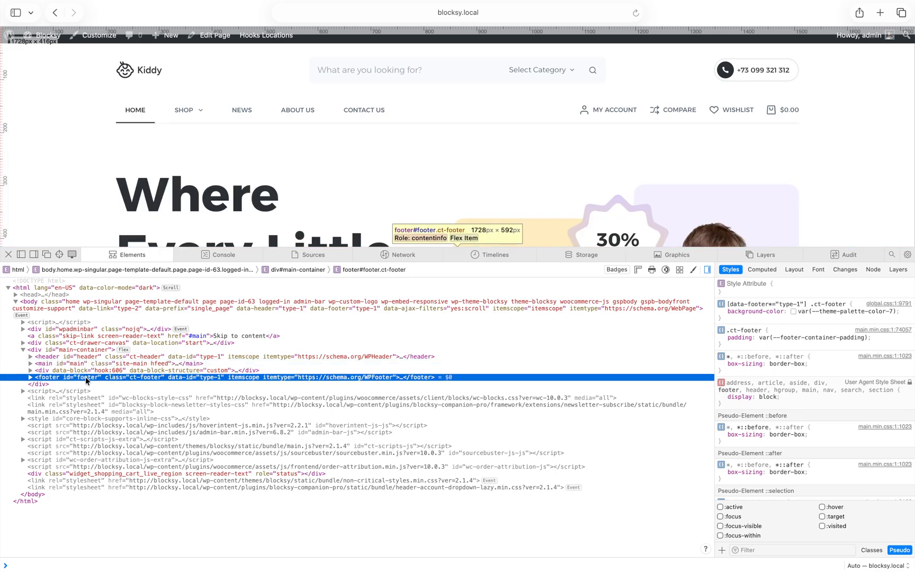
mouse_move(47, 363)
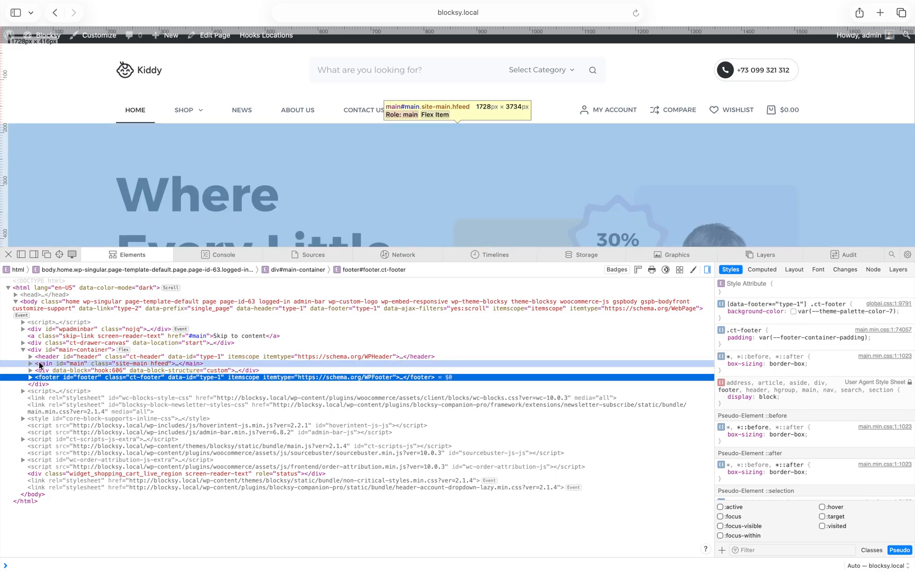
left_click(31, 356)
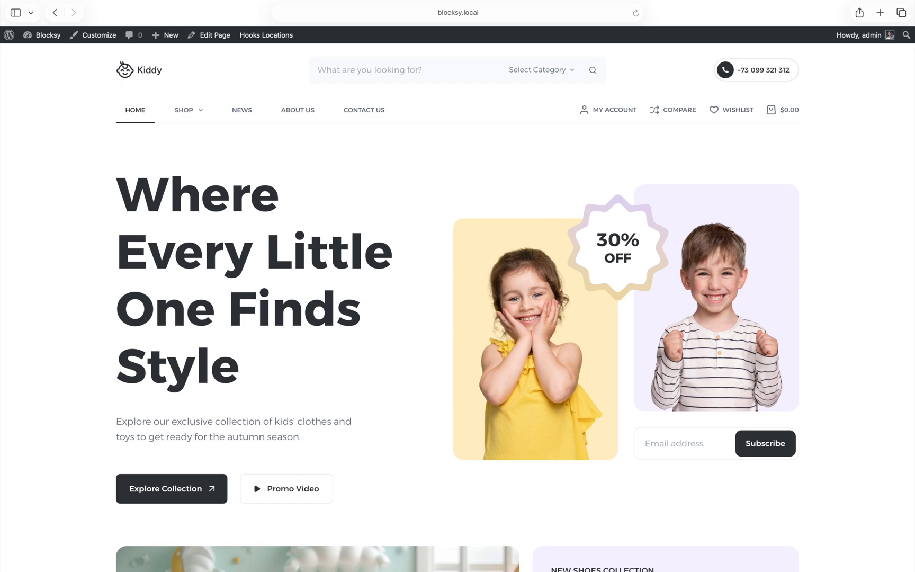
Launch the Blocksy Customizer from the WordPress admin bar's Customize link
left_click(99, 35)
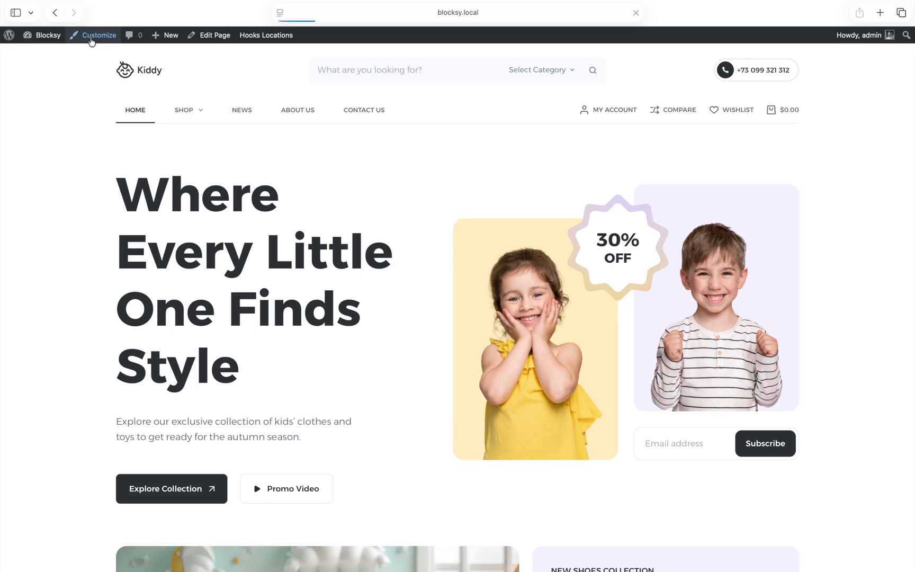
left_click(97, 35)
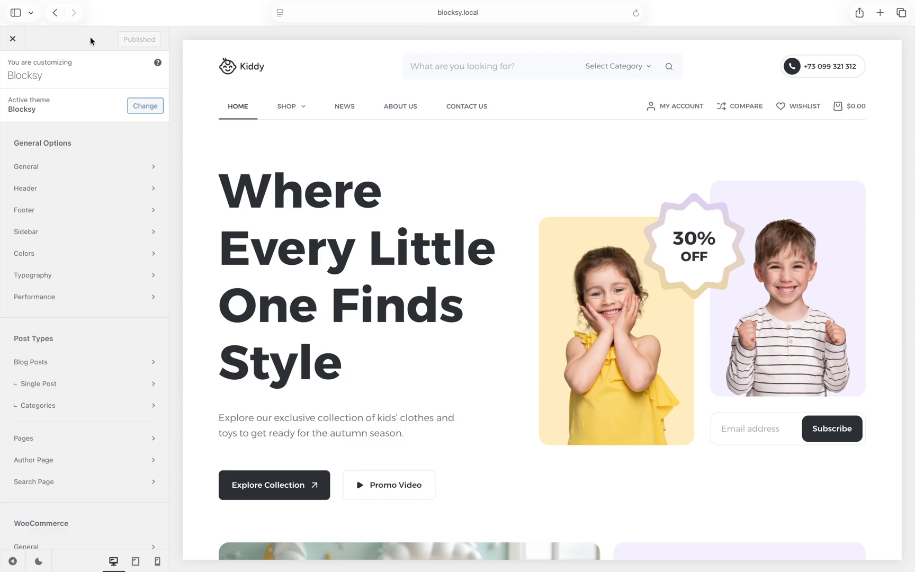
Browse the Colors section, then expand the Base Font settings (Alexandria 16px Light 300) under Typography
left_click(25, 253)
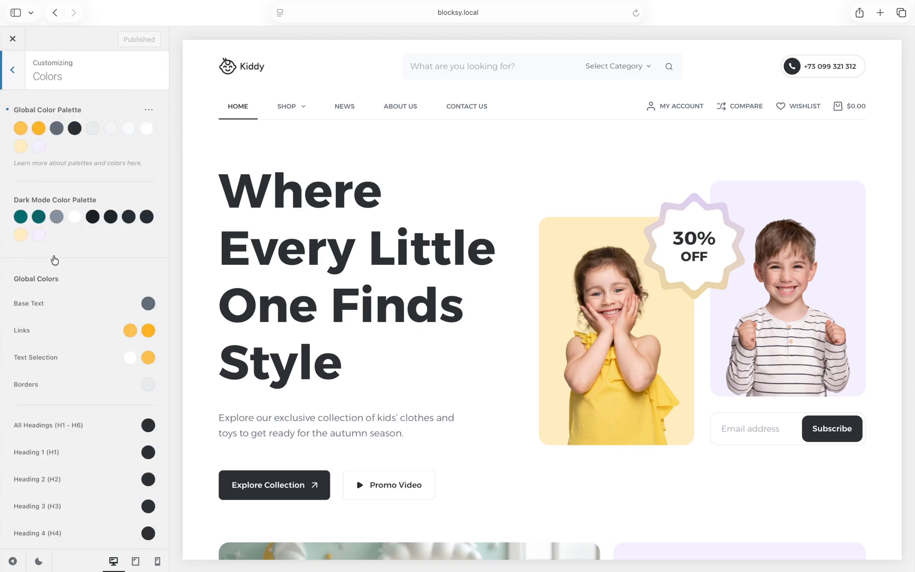
mouse_move(20, 147)
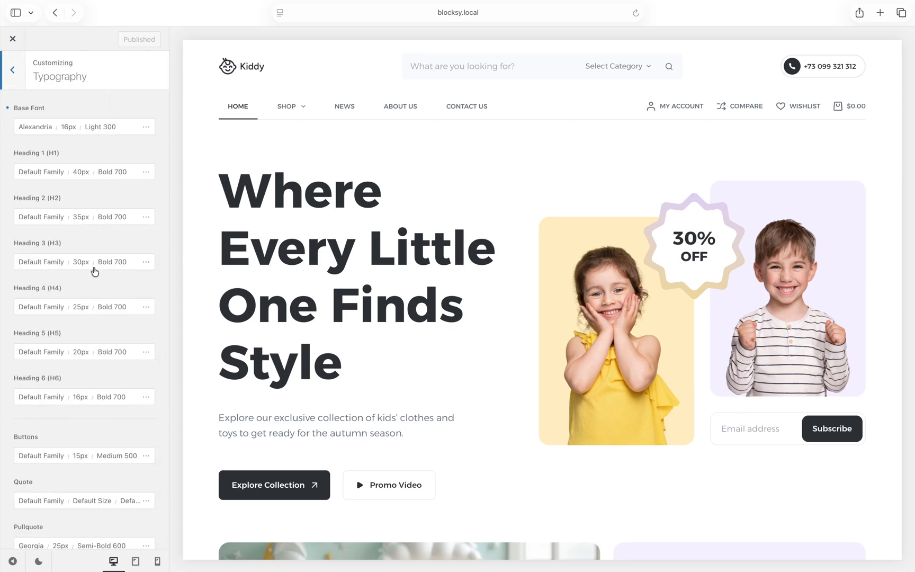
left_click(146, 127)
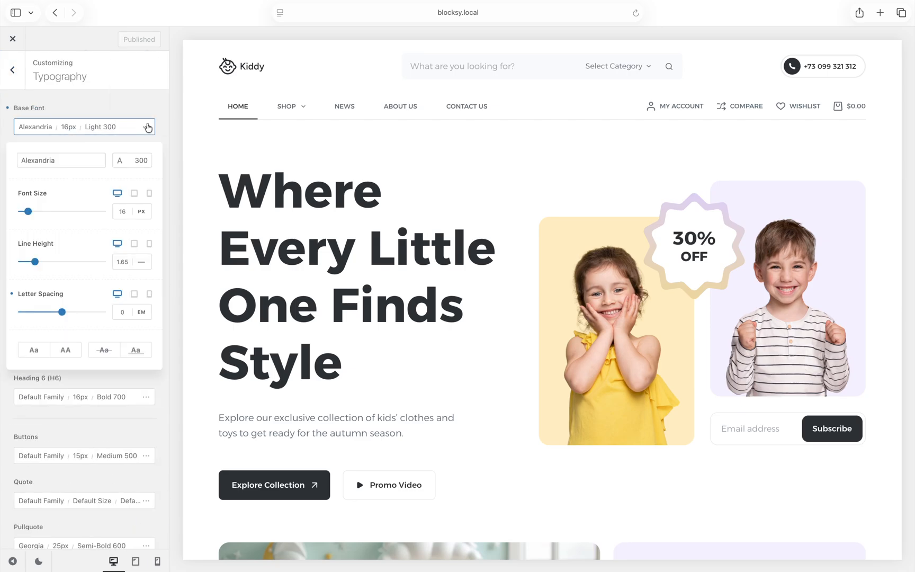